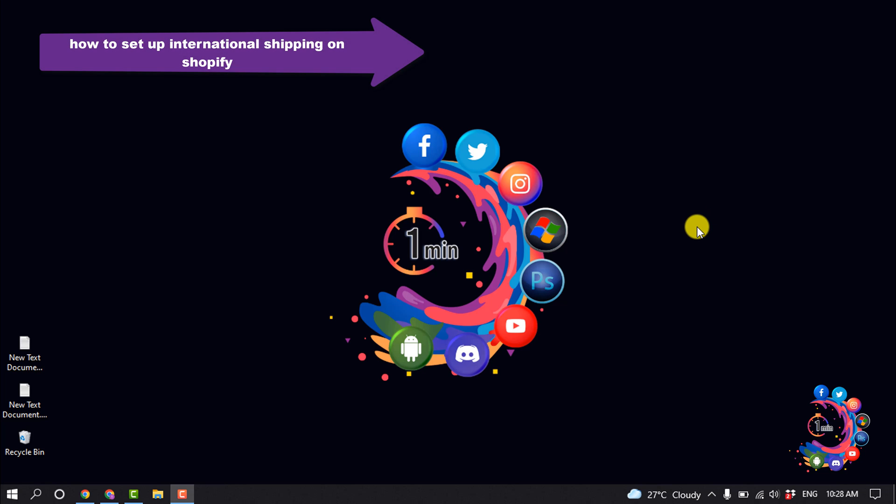
mouse_move(684, 248)
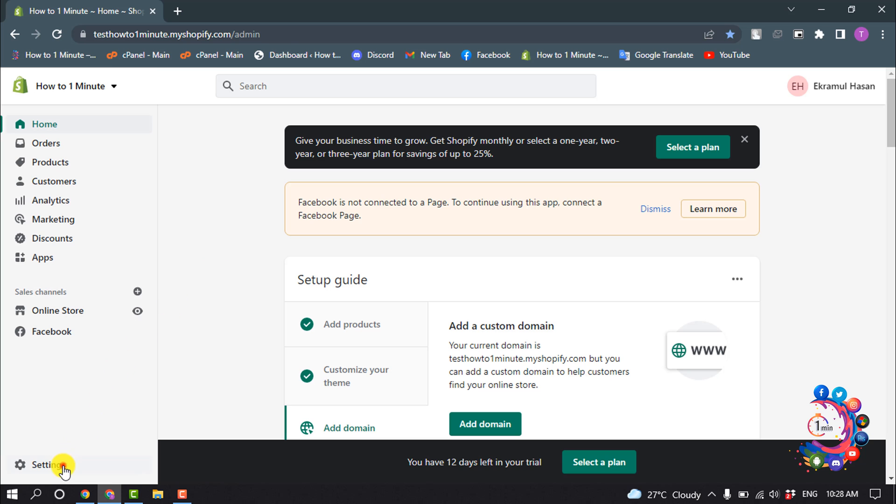
Reach the Shipping and delivery page from the store's Settings
left_click(45, 465)
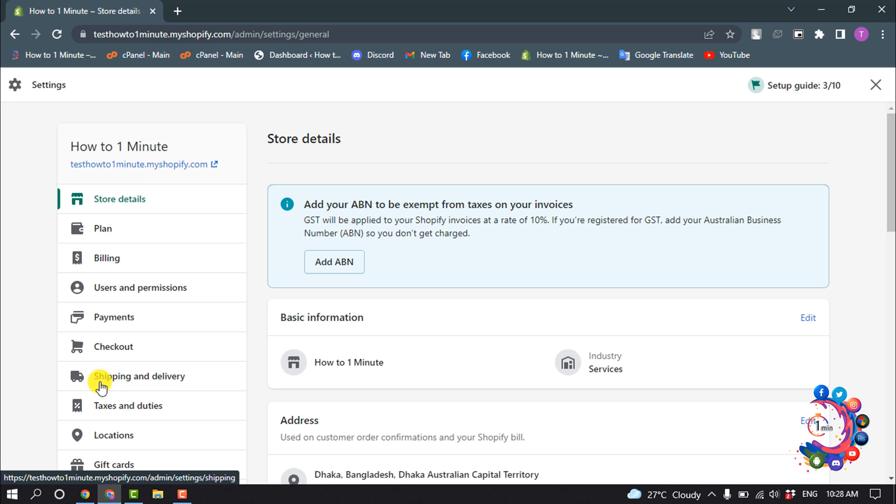
left_click(137, 376)
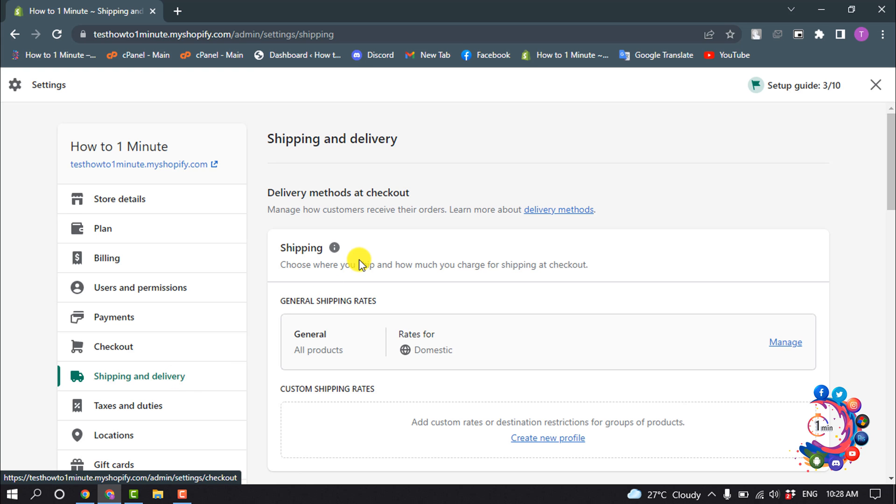
mouse_move(319, 315)
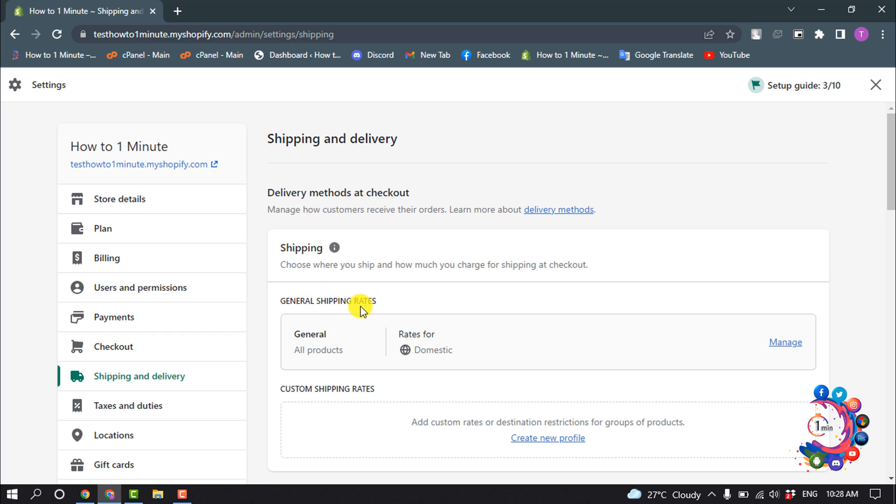
Manage the General shipping rates profile and bring its Shipping to destinations into view
left_click(784, 341)
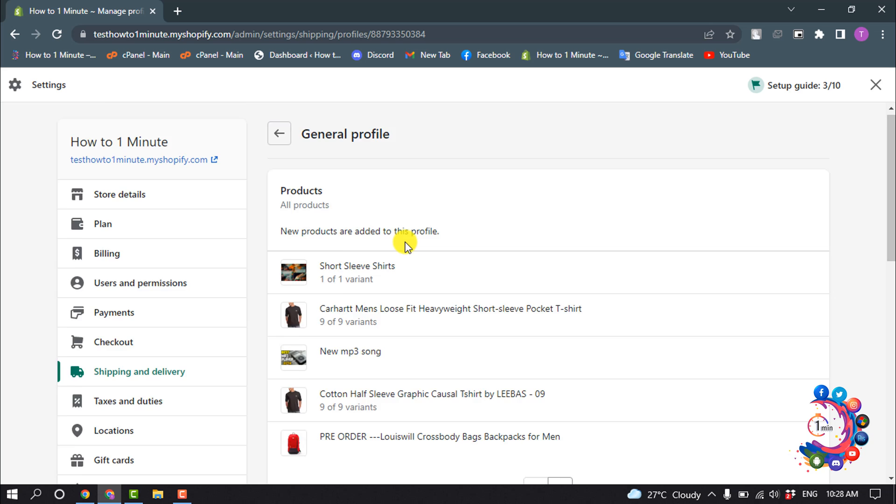
scroll("down", 3)
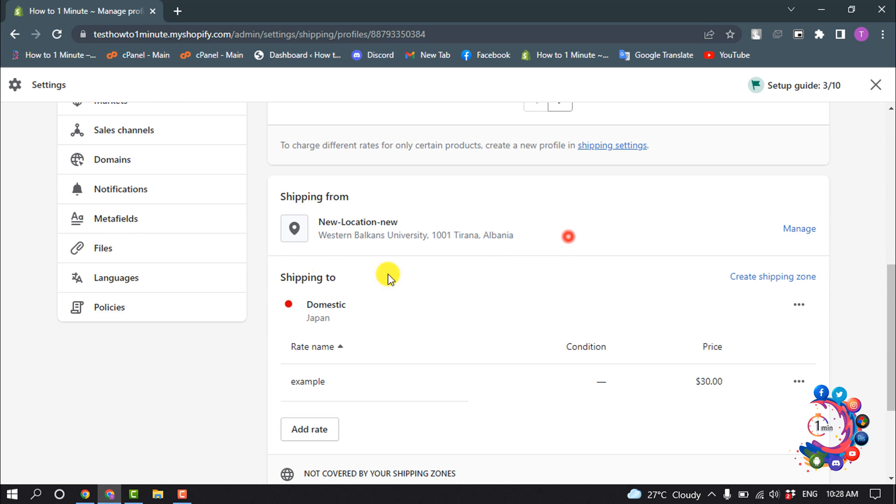
left_click_drag(386, 279, 514, 235)
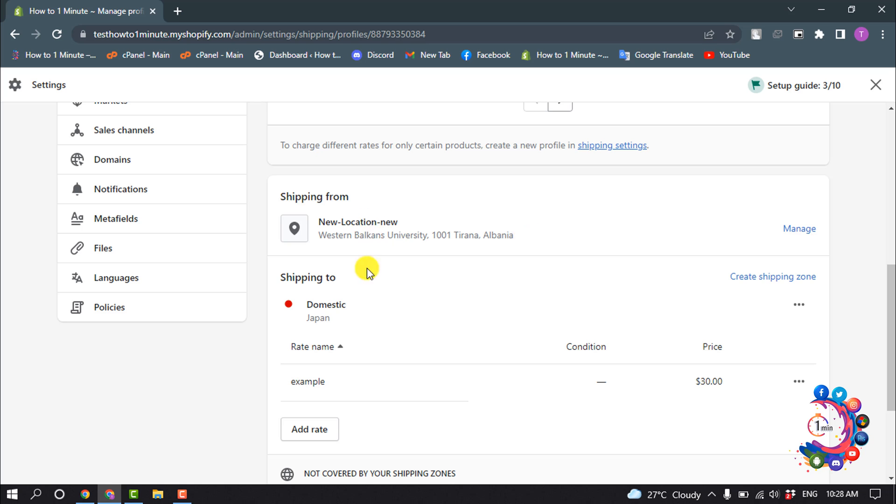
scroll("down", 3)
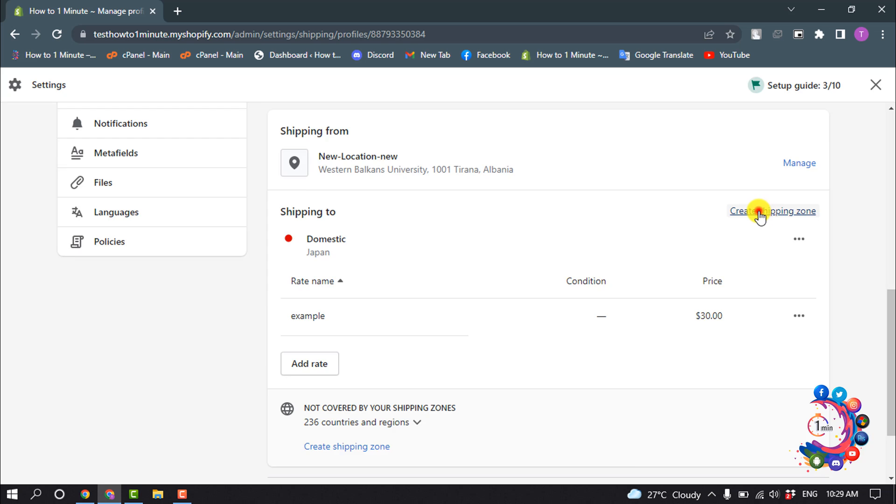
Start a new shipping zone named 'Canada & America'
left_click(773, 211)
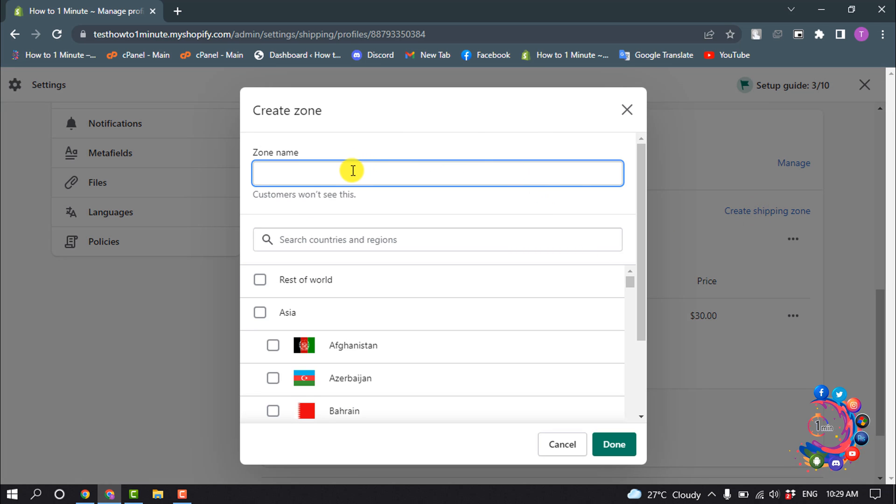
mouse_move(344, 169)
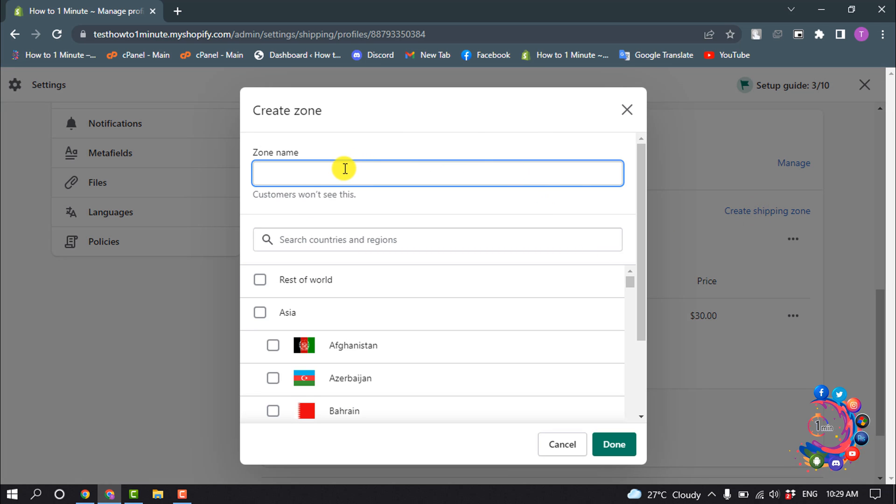
mouse_move(384, 112)
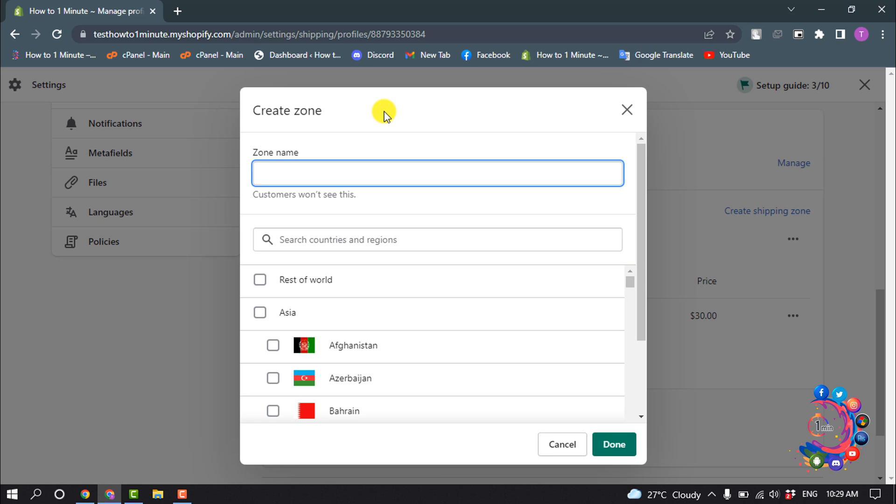
left_click(435, 172)
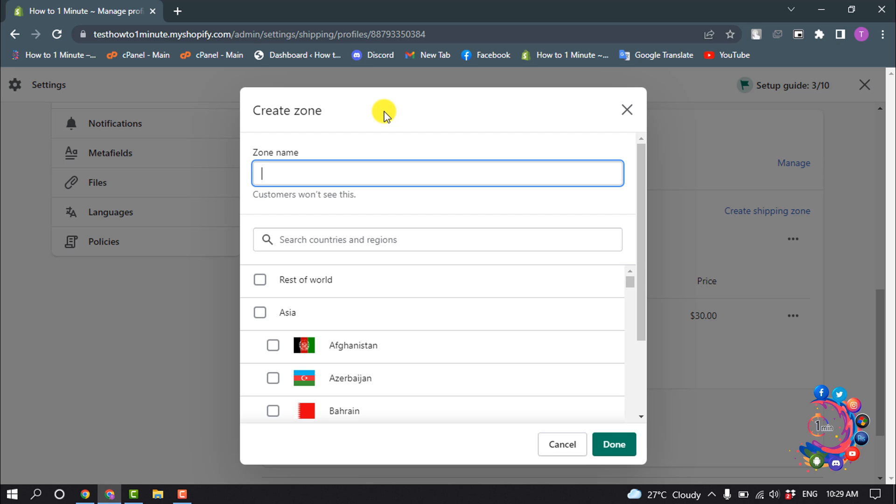
type("Canada &")
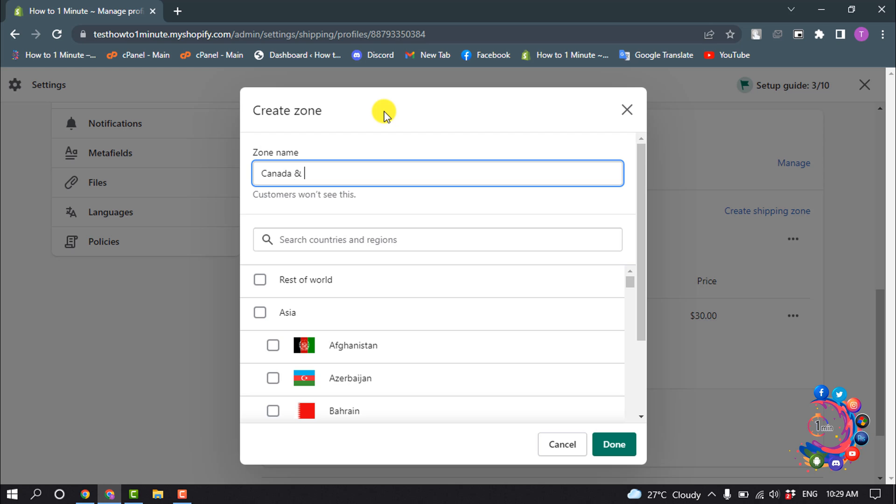
type("America")
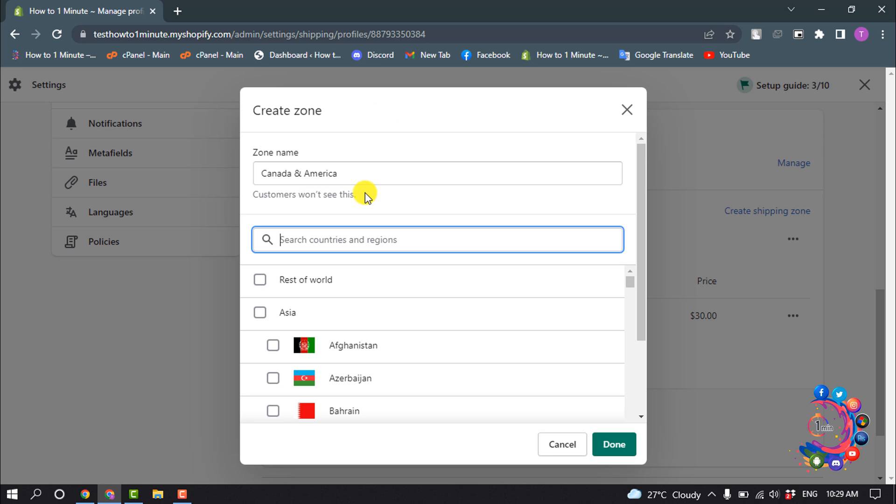
Include Canada and the United States in the zone and confirm it
type("c")
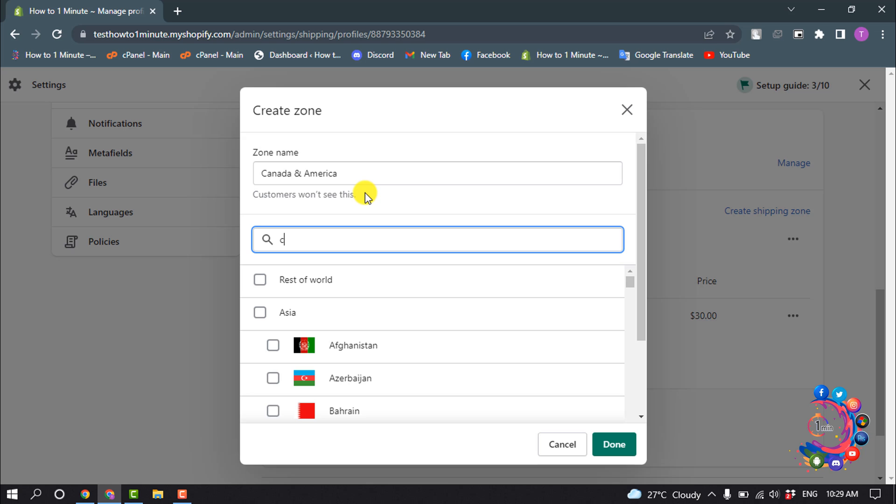
type("an")
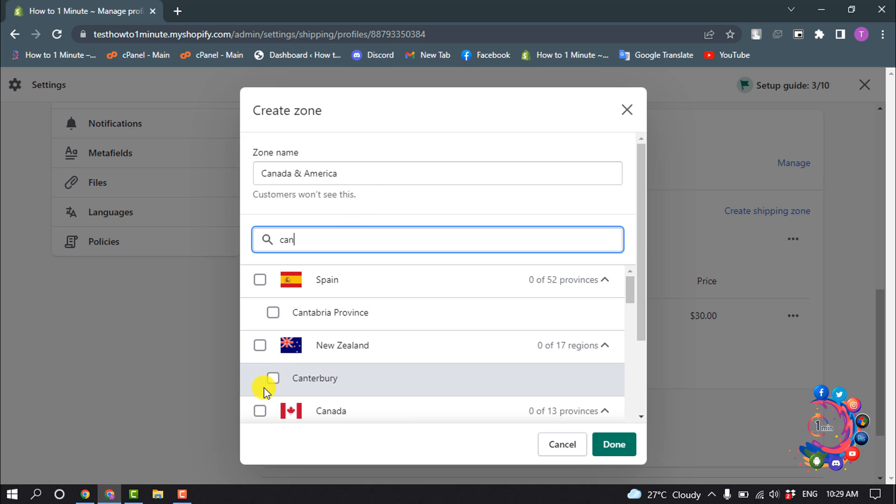
left_click(260, 411)
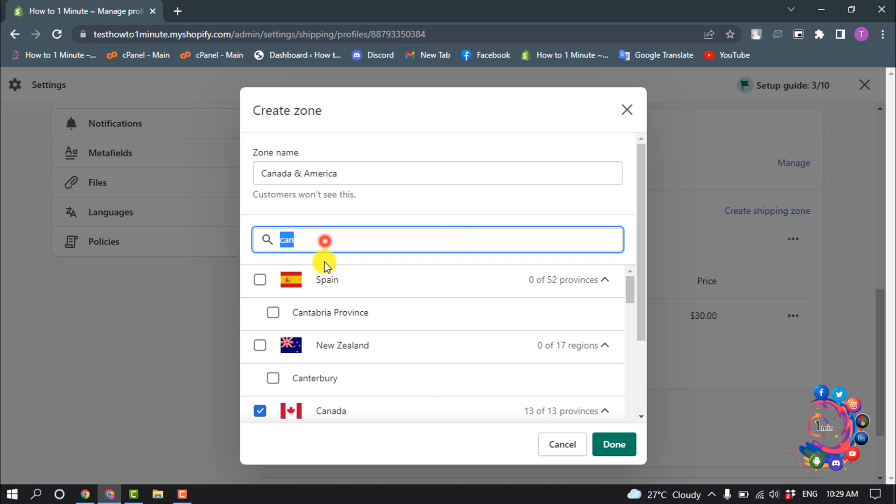
mouse_move(457, 226)
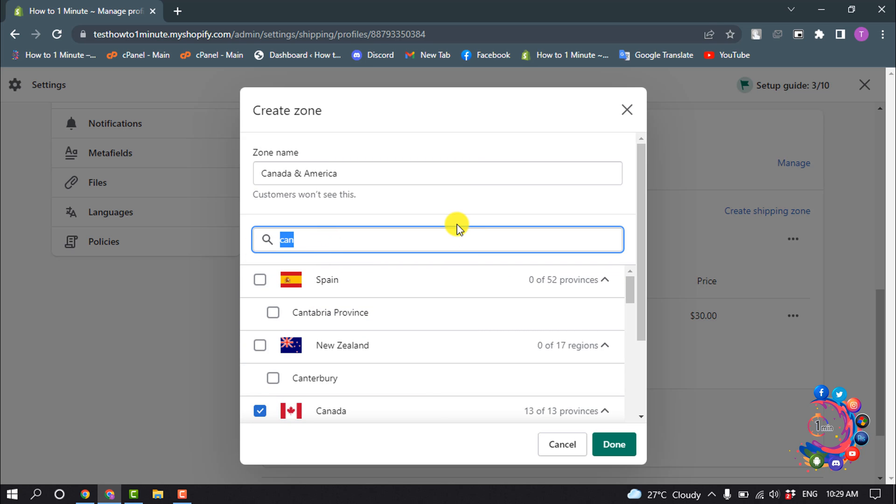
type("ame")
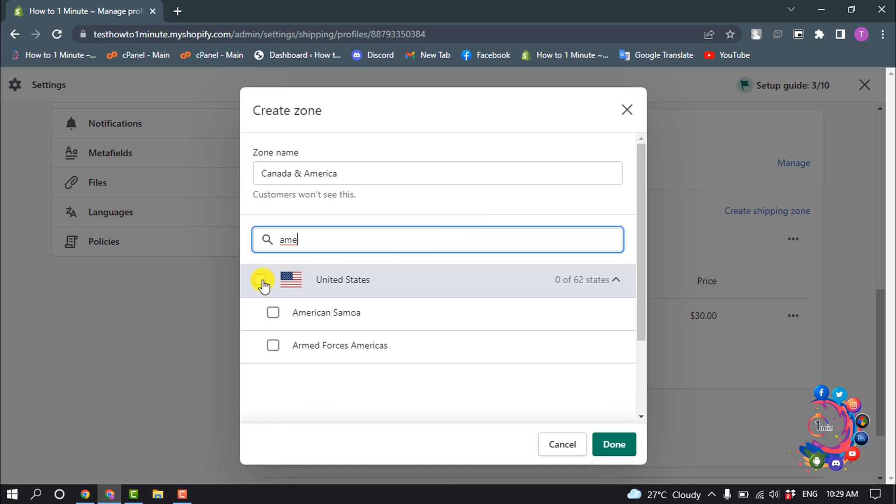
left_click(260, 279)
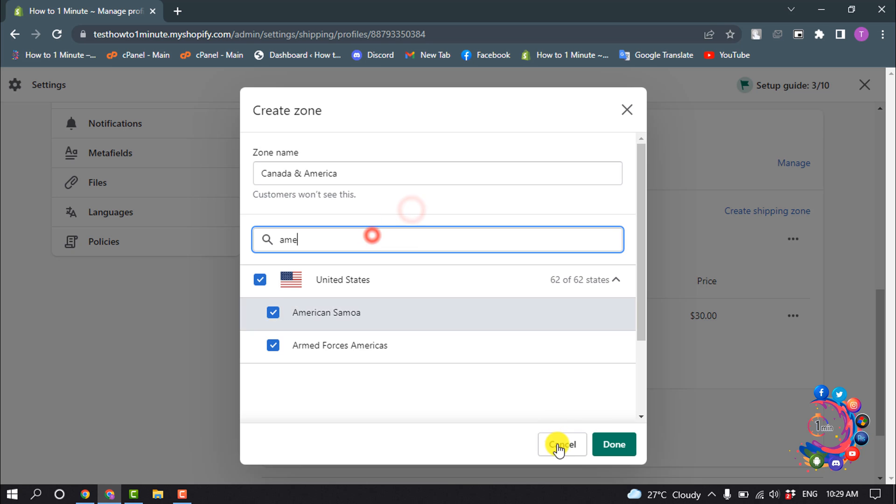
left_click(614, 444)
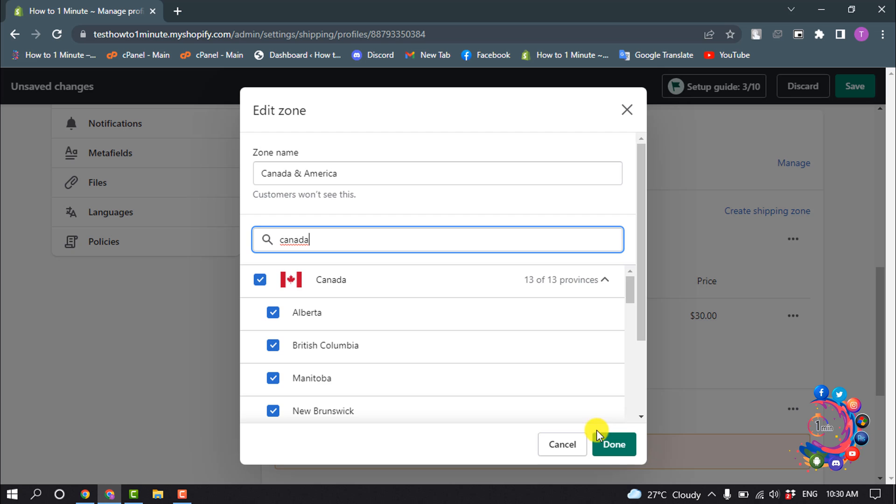
left_click(613, 444)
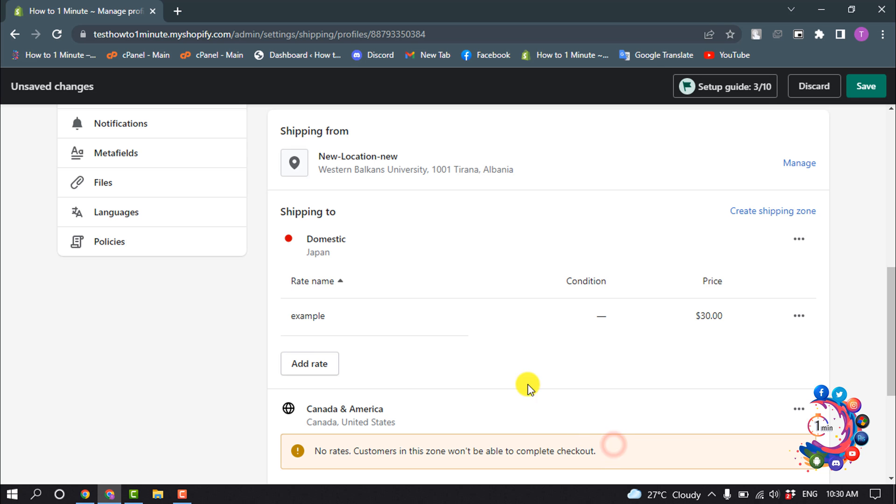
scroll("down", 3)
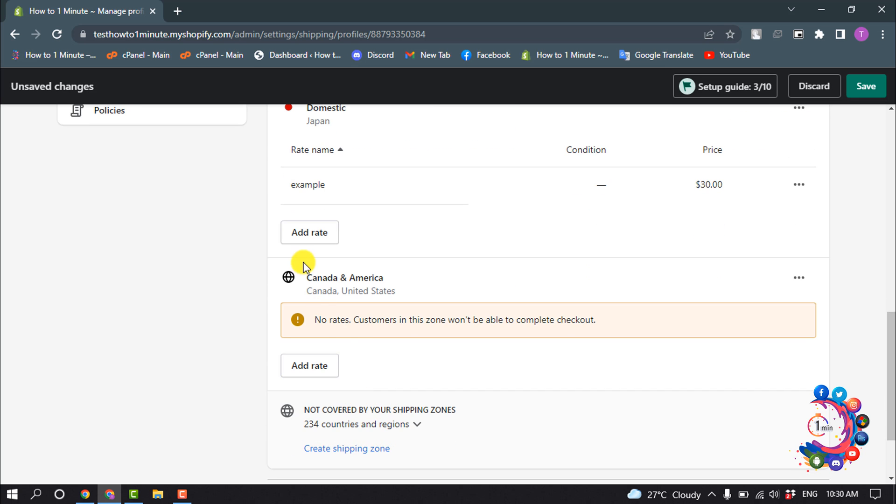
mouse_move(314, 286)
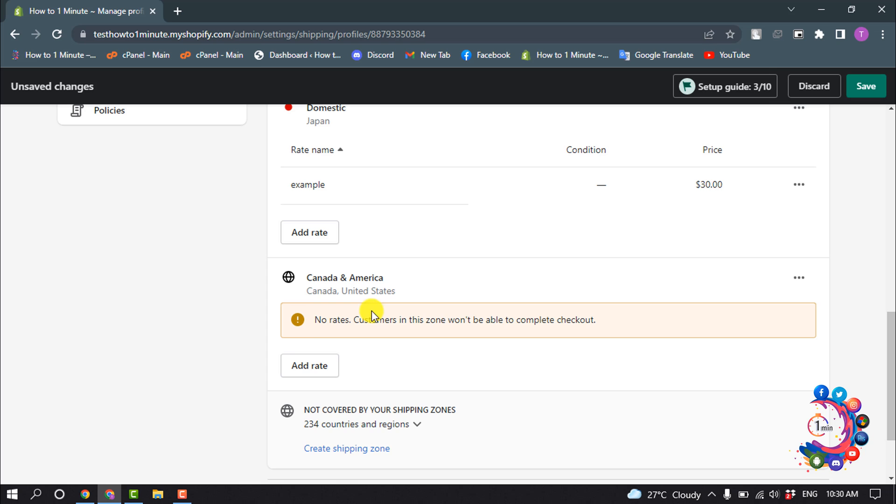
mouse_move(292, 306)
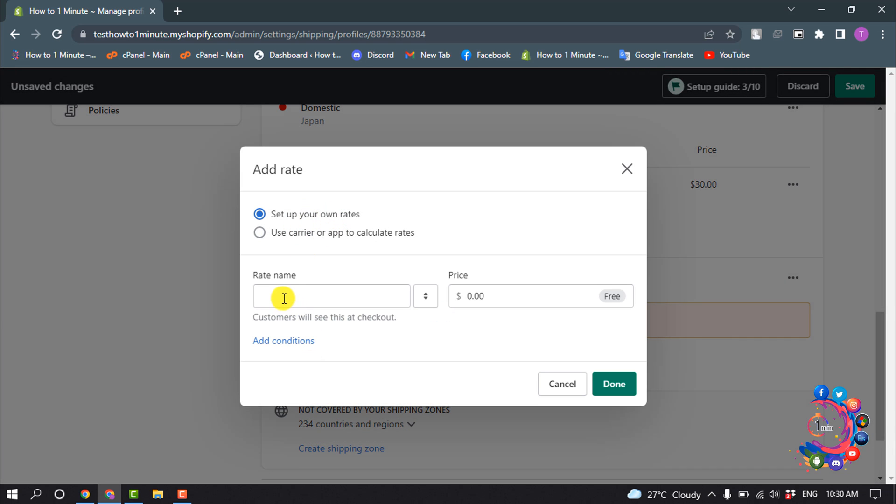
Add a rate named 'example' priced at $300 to the Canada & America zone
type("example")
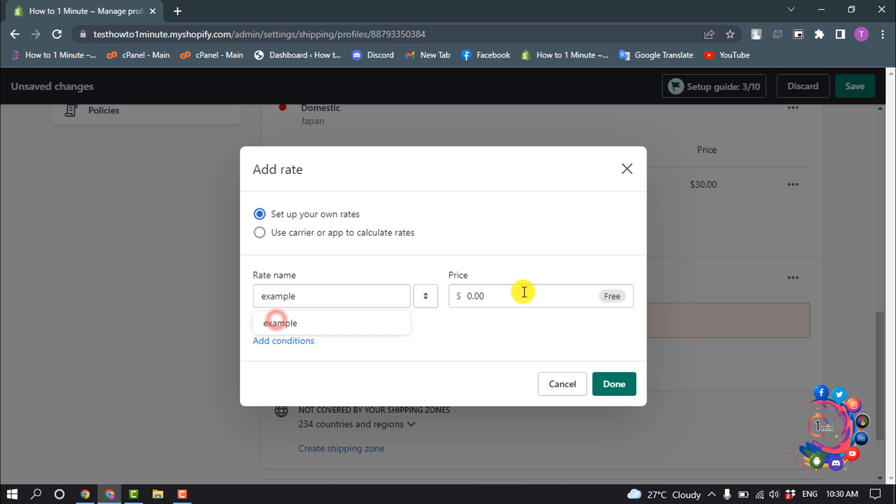
type("30")
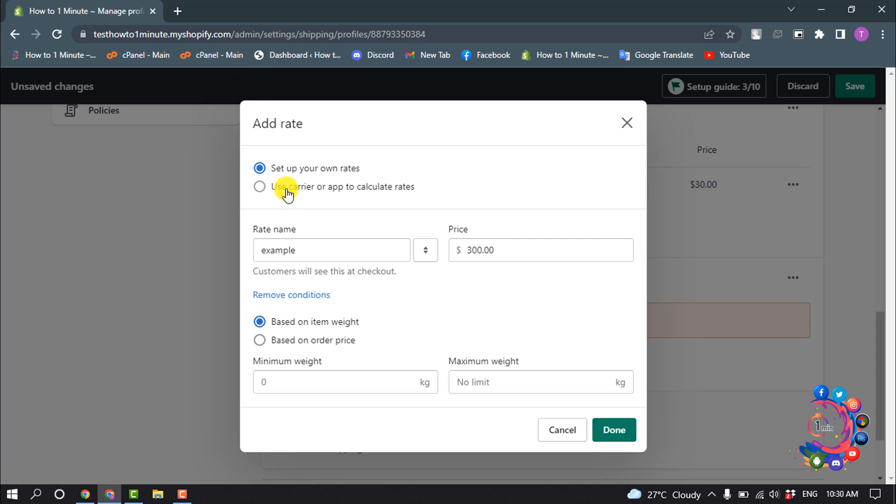
left_click(259, 187)
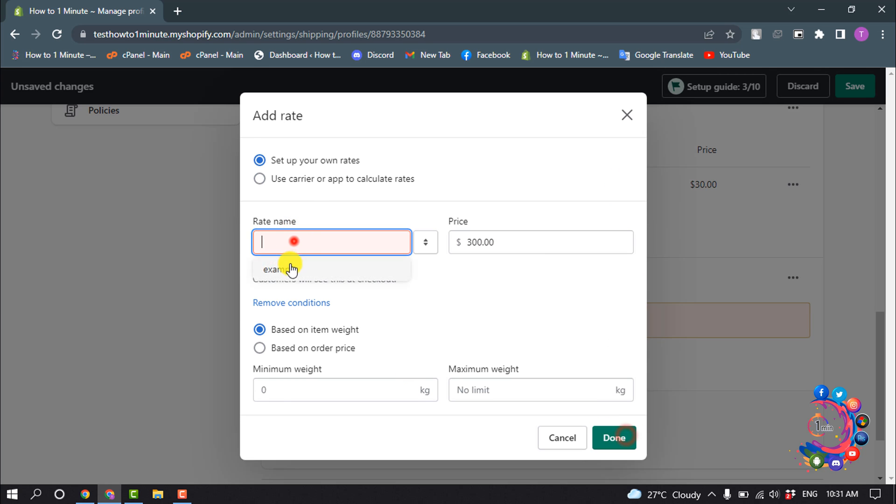
left_click(613, 437)
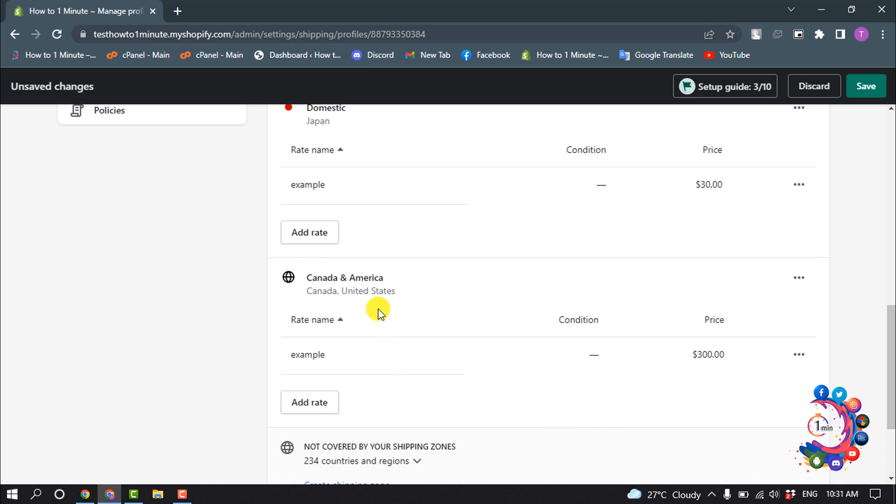
mouse_move(342, 286)
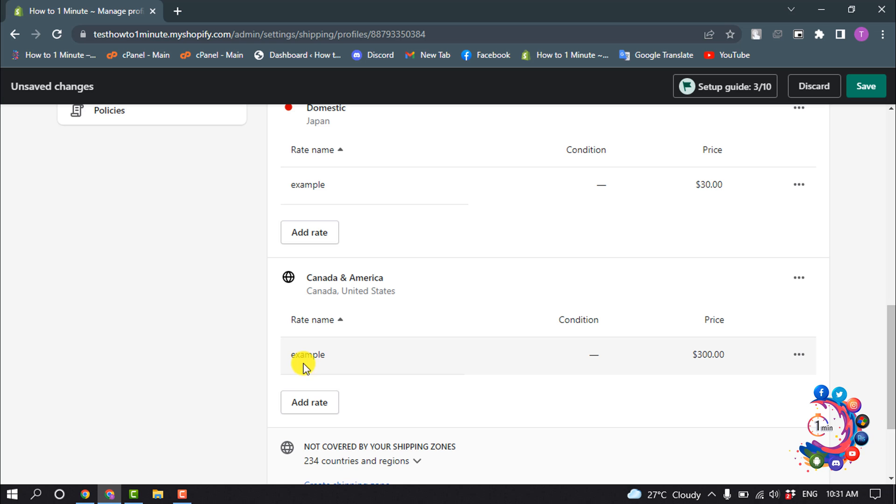
Save the profile with the new zone and its $300.00 rate
left_click(866, 86)
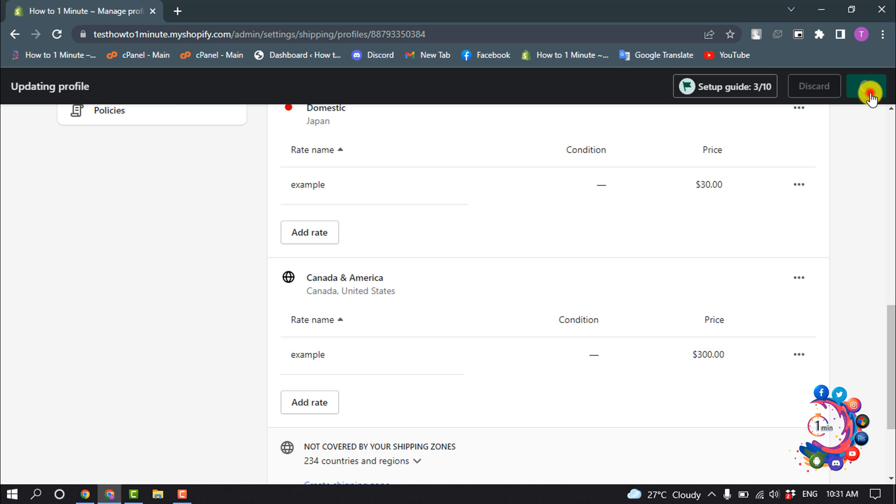